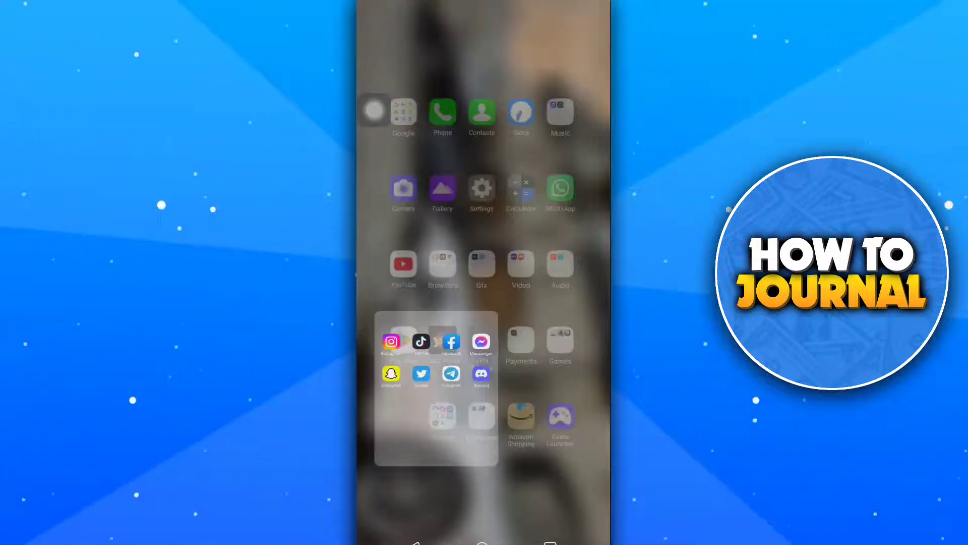
Launch the Facebook app from the social apps folder on the home screen.
click(451, 342)
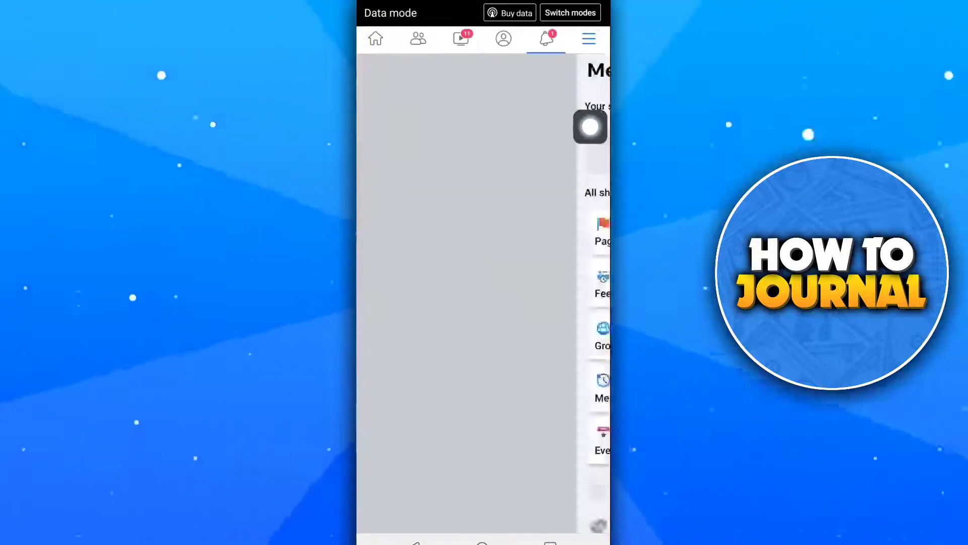
Reach the Settings page through the menu's Settings & privacy section.
click(589, 38)
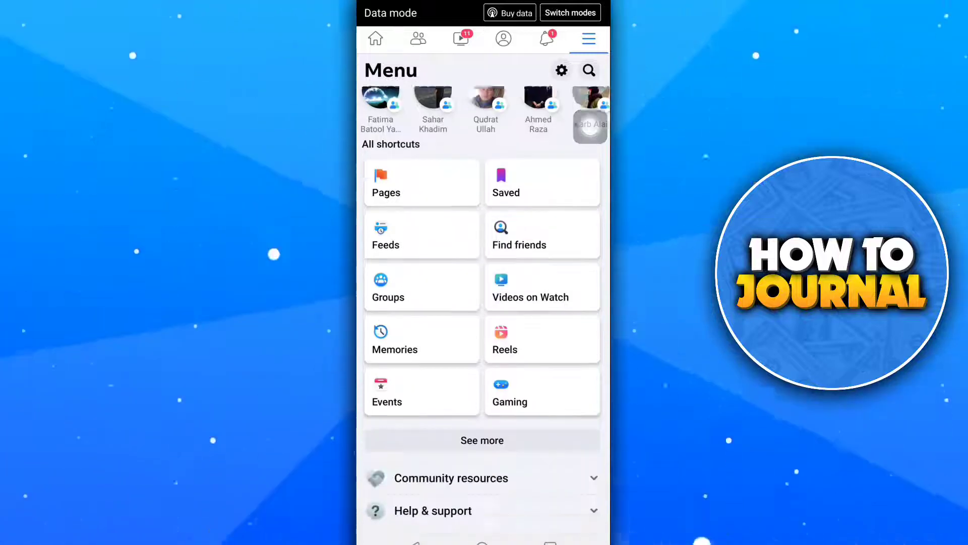
scroll(down, 3)
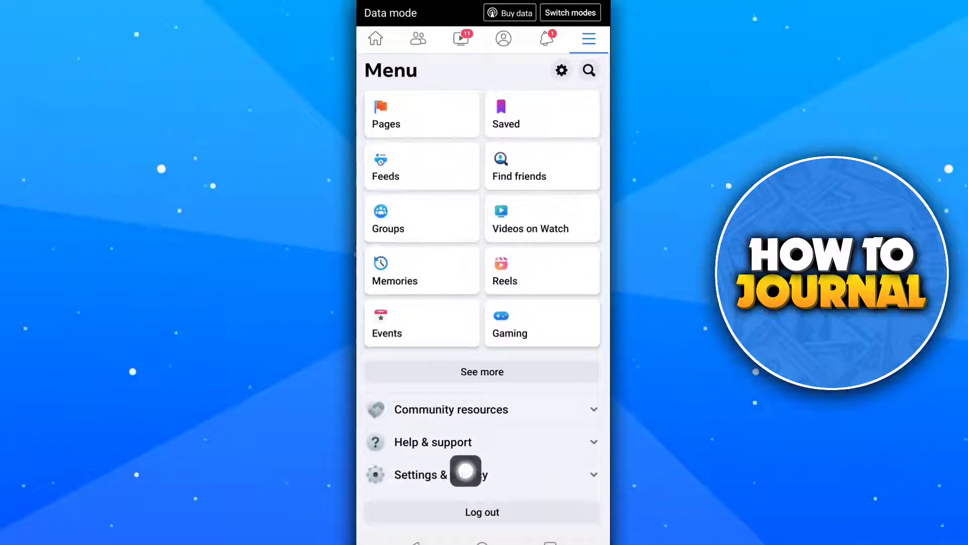
click(462, 474)
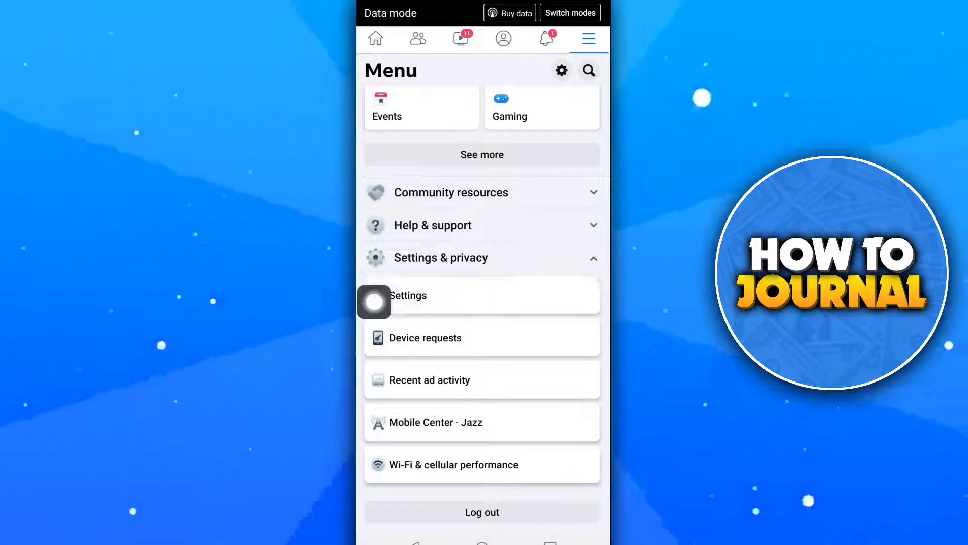
click(407, 302)
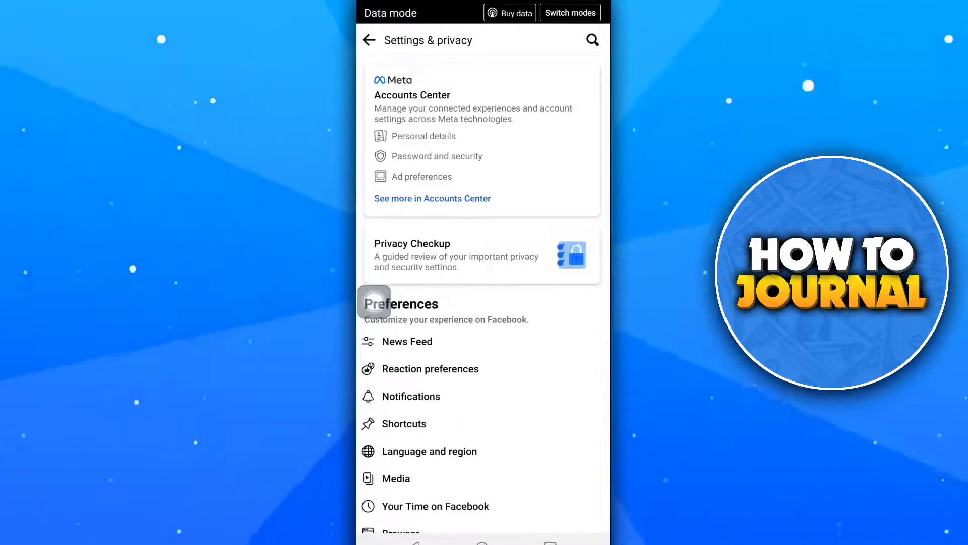
scroll(down, 3)
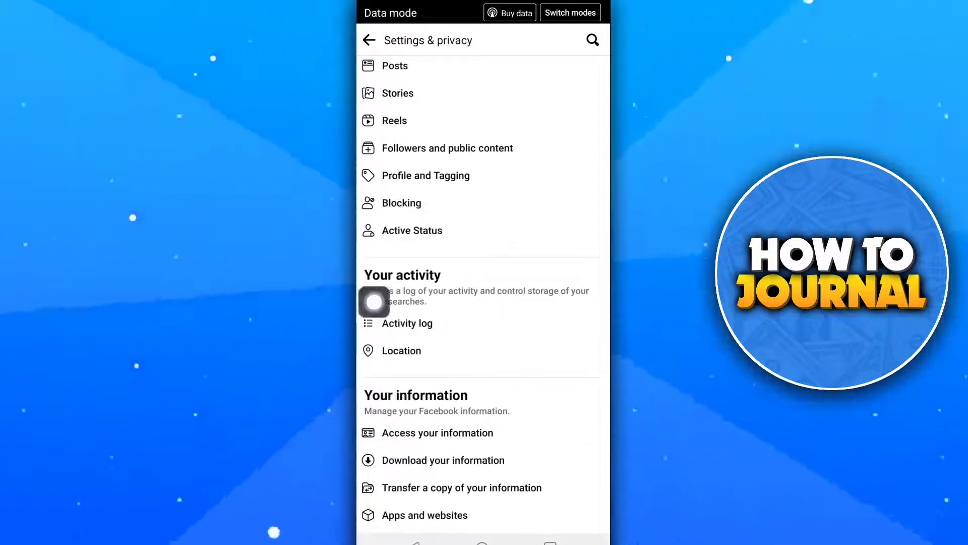
click(401, 203)
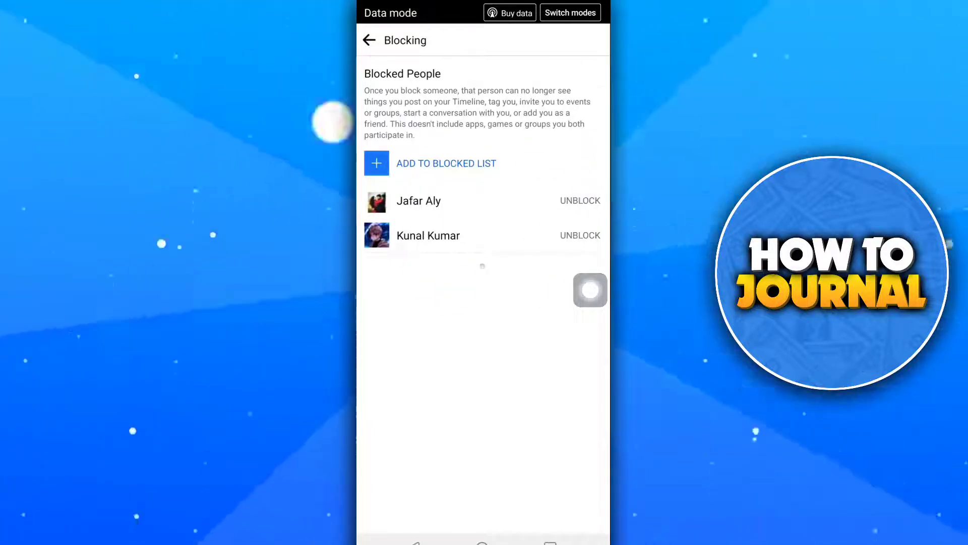
click(581, 200)
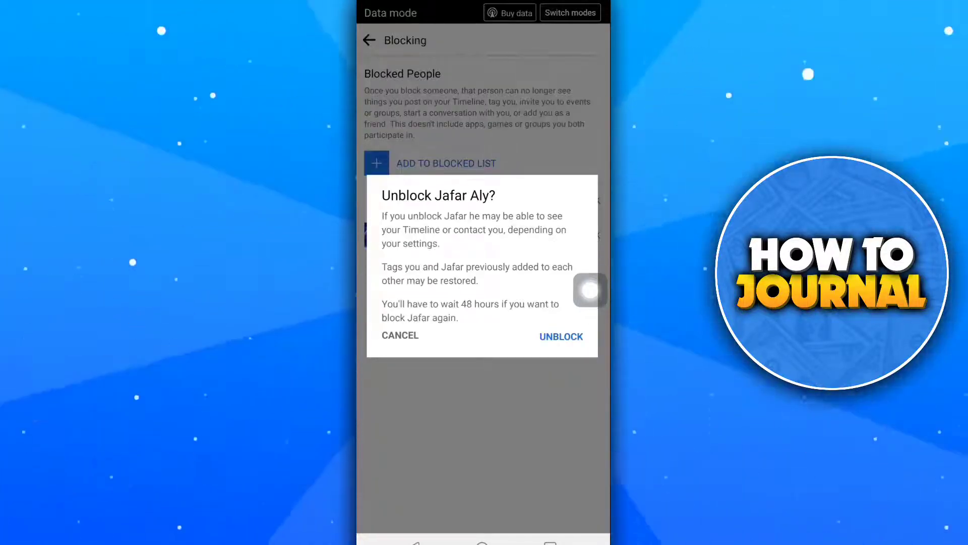
click(561, 337)
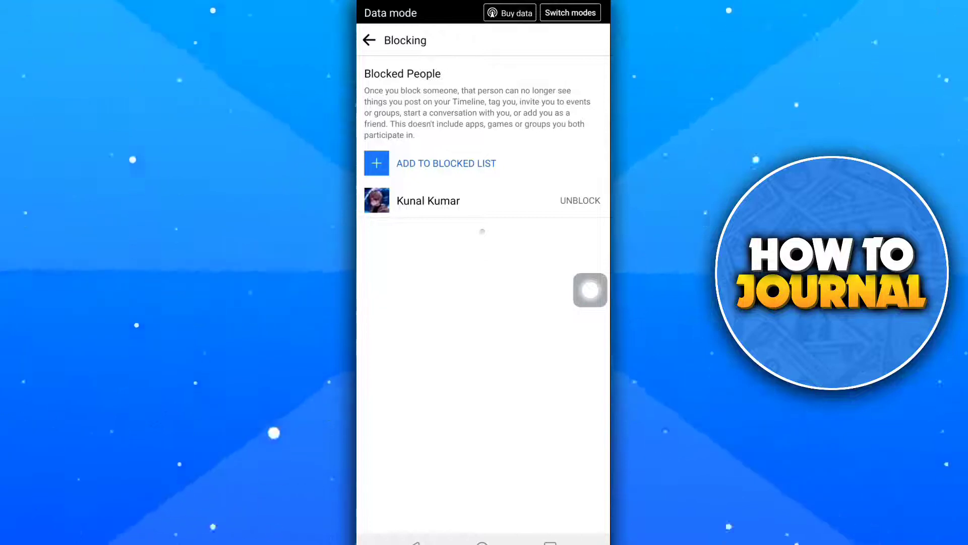
click(369, 41)
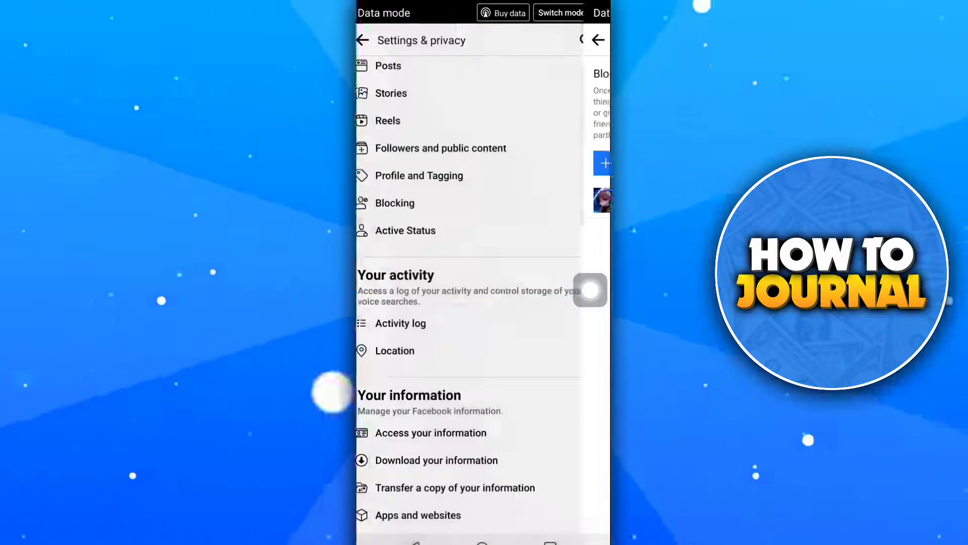
click(364, 40)
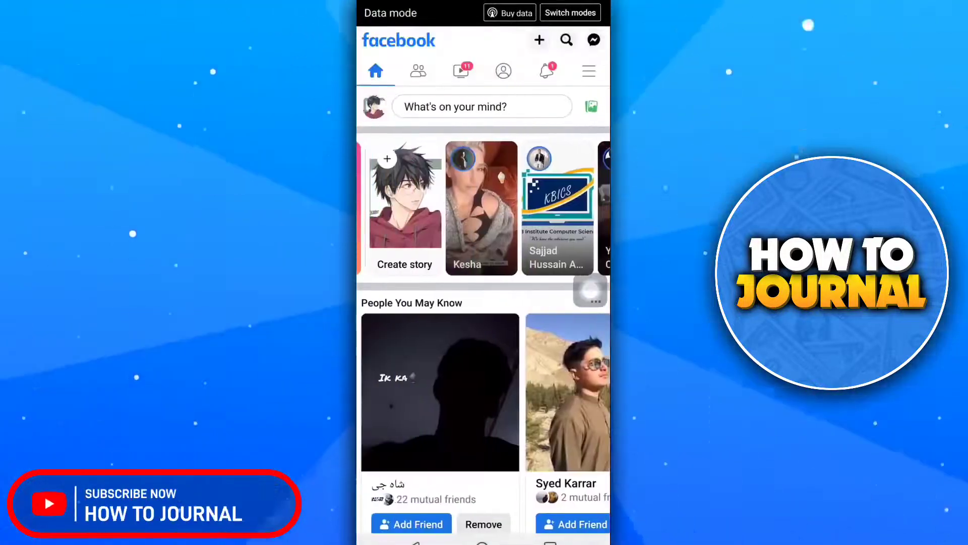